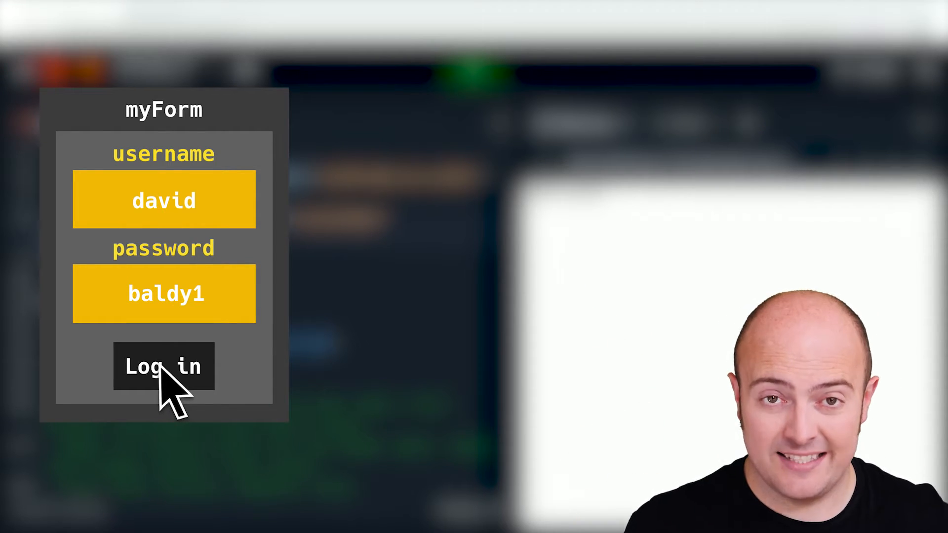
# - Add an empty <form></form> with a blank line inside the body and reload the preview
pyautogui.click(163, 365)
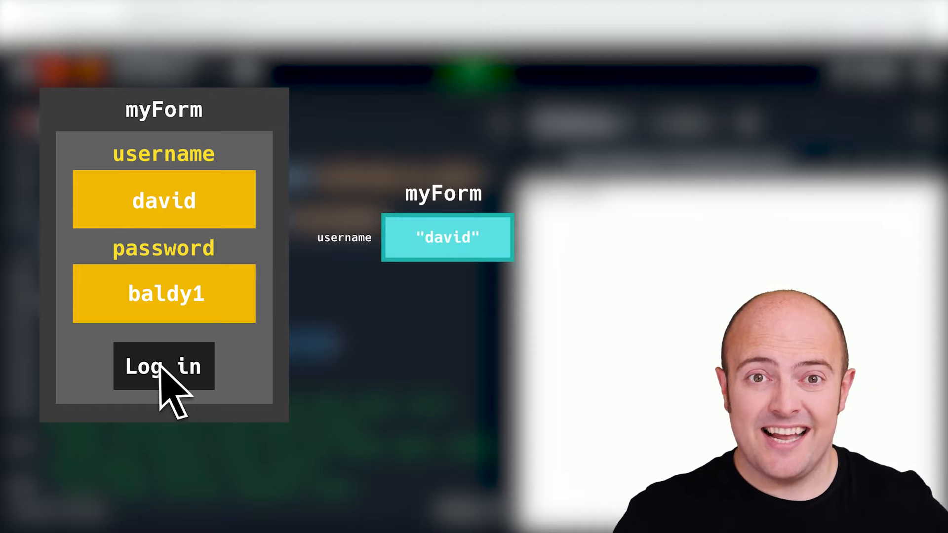
pyautogui.click(163, 366)
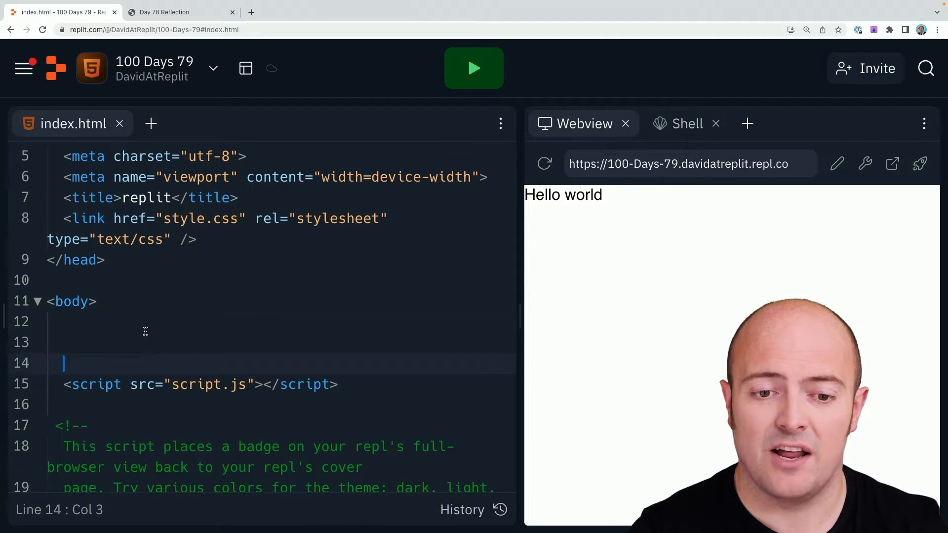
pyautogui.write('<form></form>')
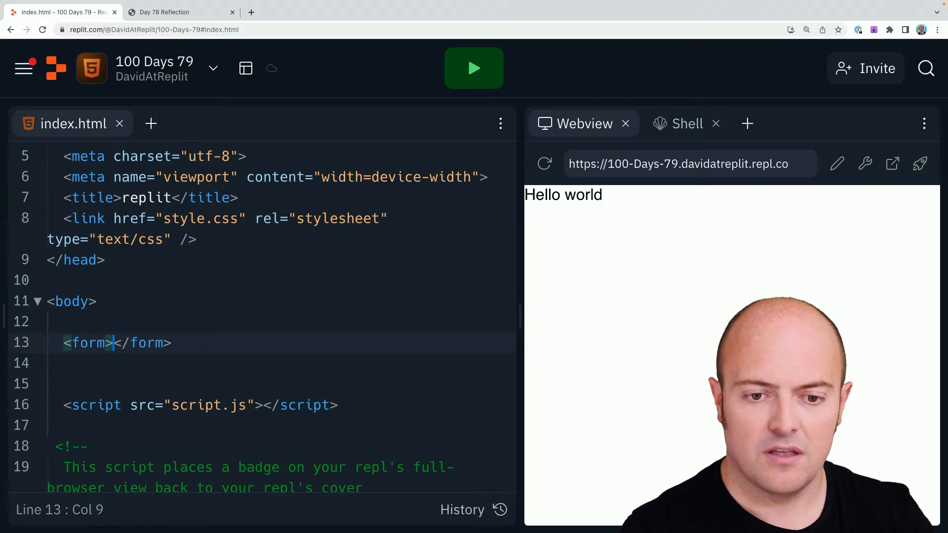
pyautogui.press('Enter')
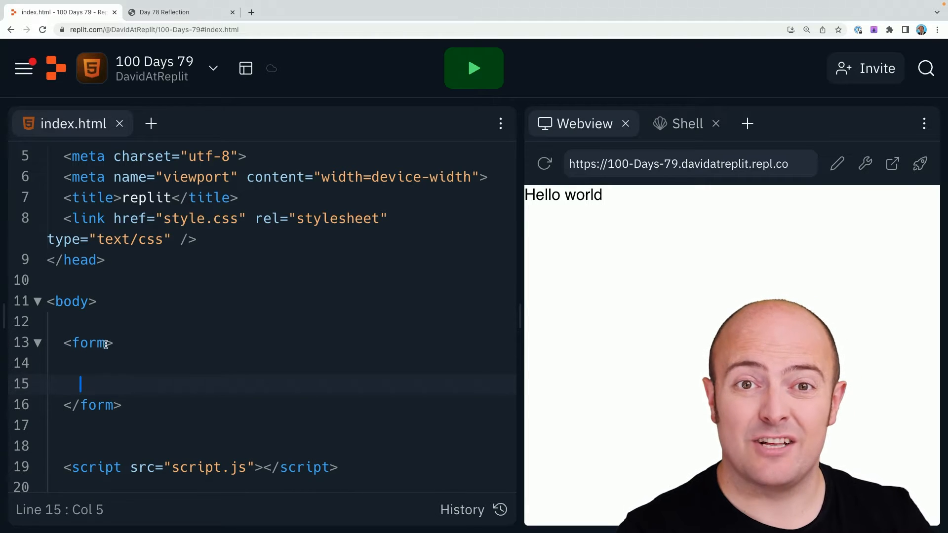
pyautogui.click(543, 164)
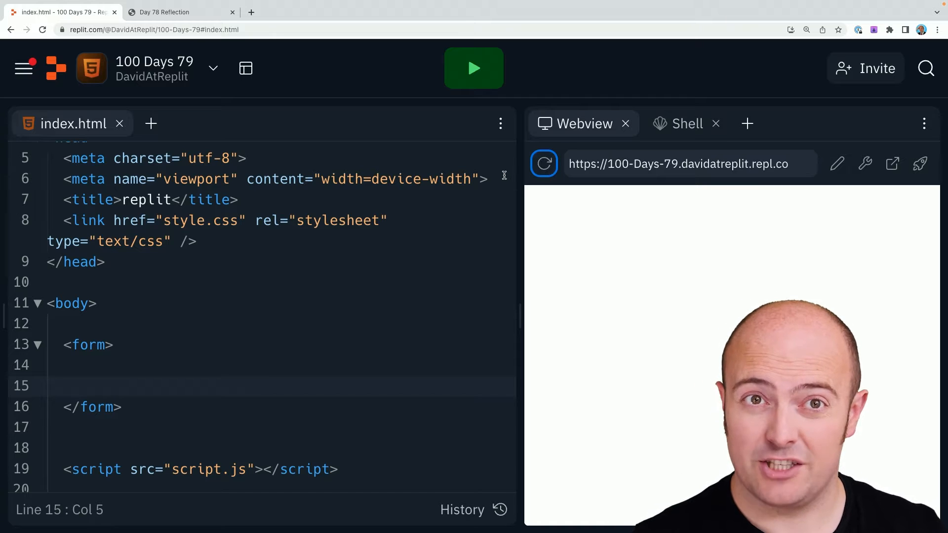
pyautogui.moveTo(387, 246)
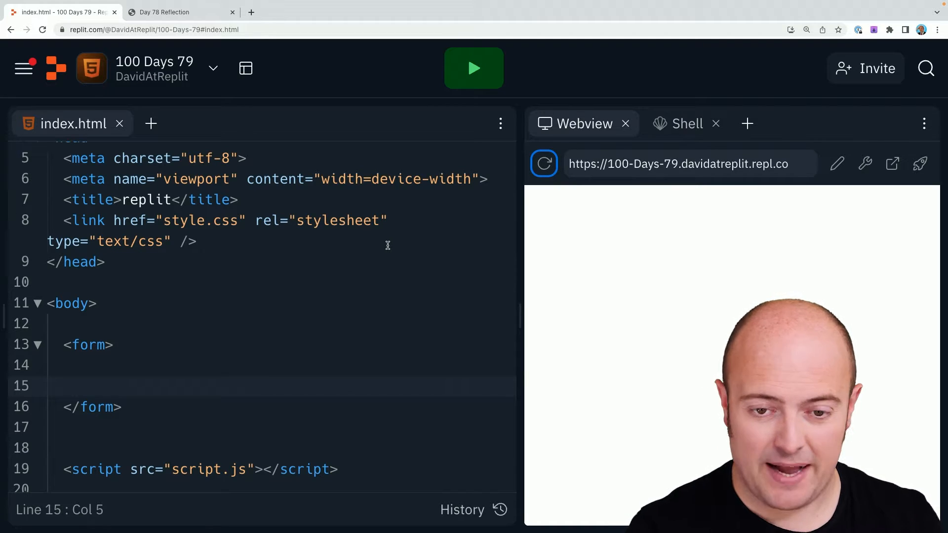
pyautogui.scroll(-3)
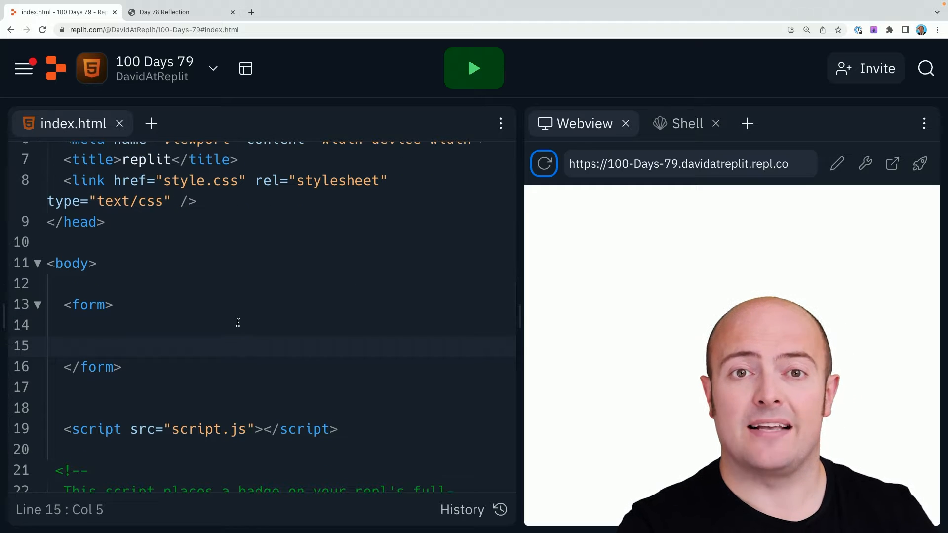
# - Give the form tag method="post" and action="/process"
pyautogui.click(111, 305)
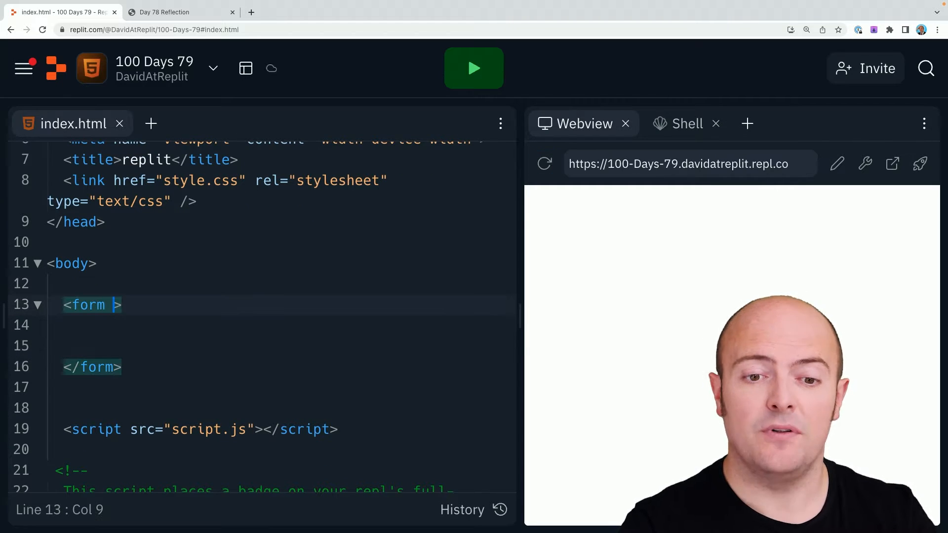
pyautogui.write('me')
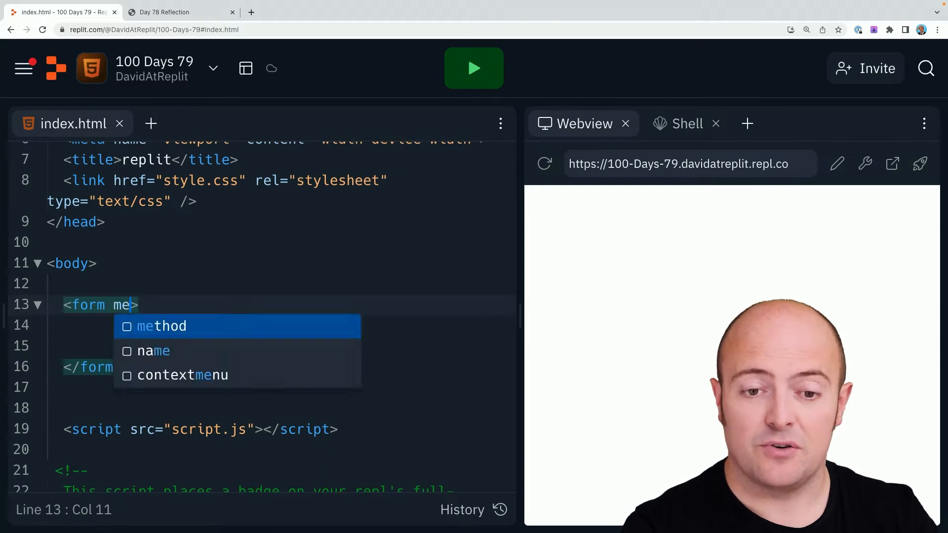
pyautogui.click(171, 326)
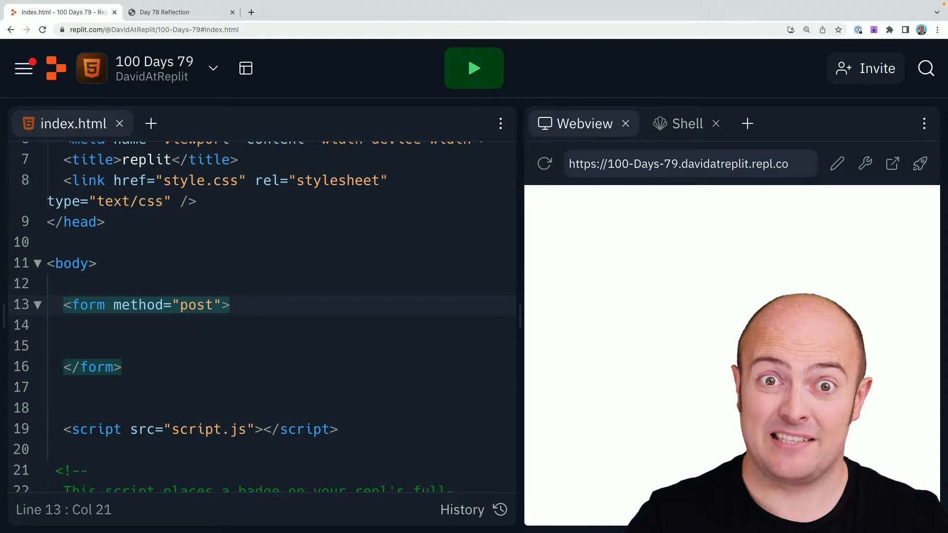
pyautogui.write('action="')
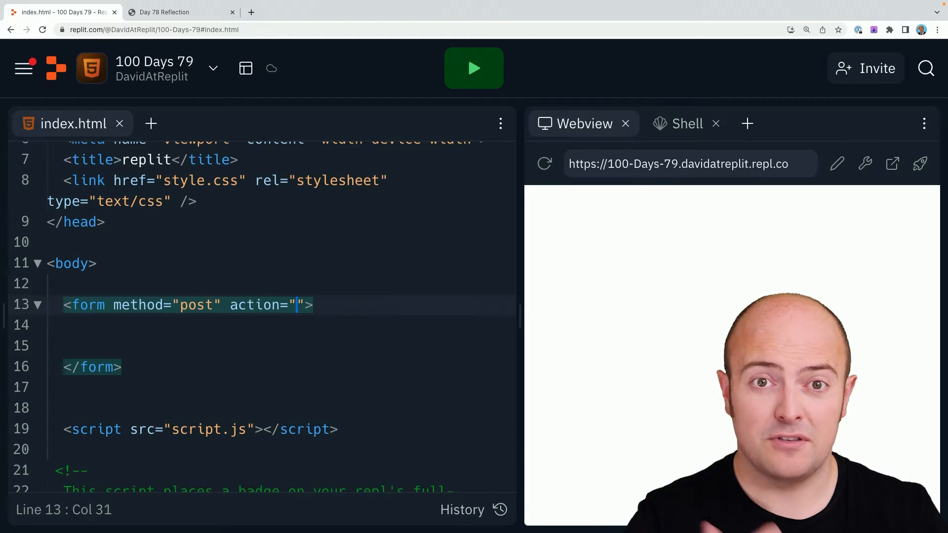
pyautogui.write('/')
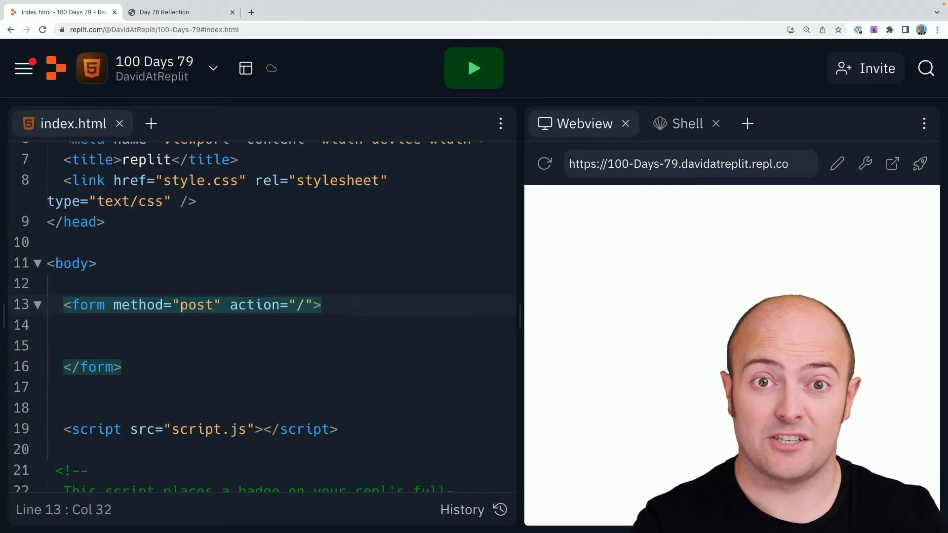
pyautogui.write('proc')
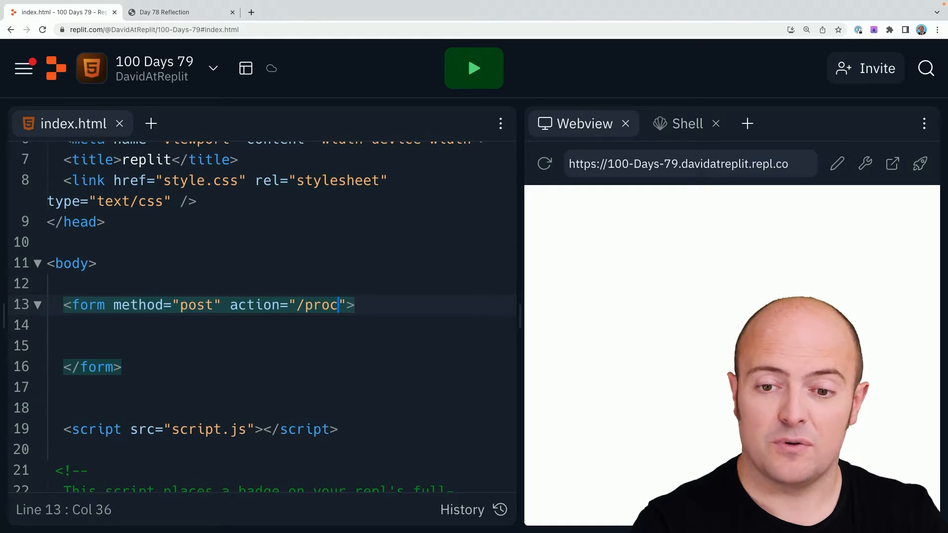
pyautogui.write('ess')
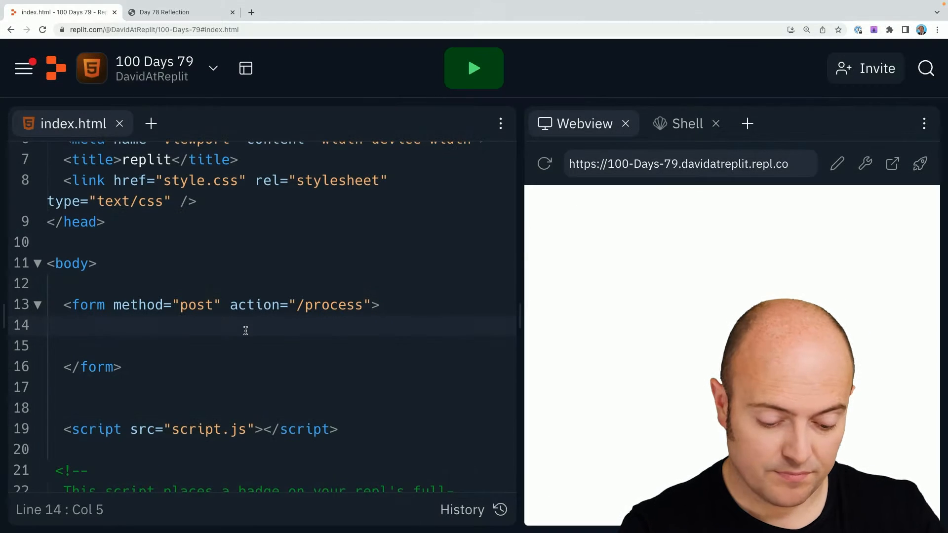
# - Add a Name: paragraph with a text input named username and enter a test value in the preview
pyautogui.write('<p>Name: </p>')
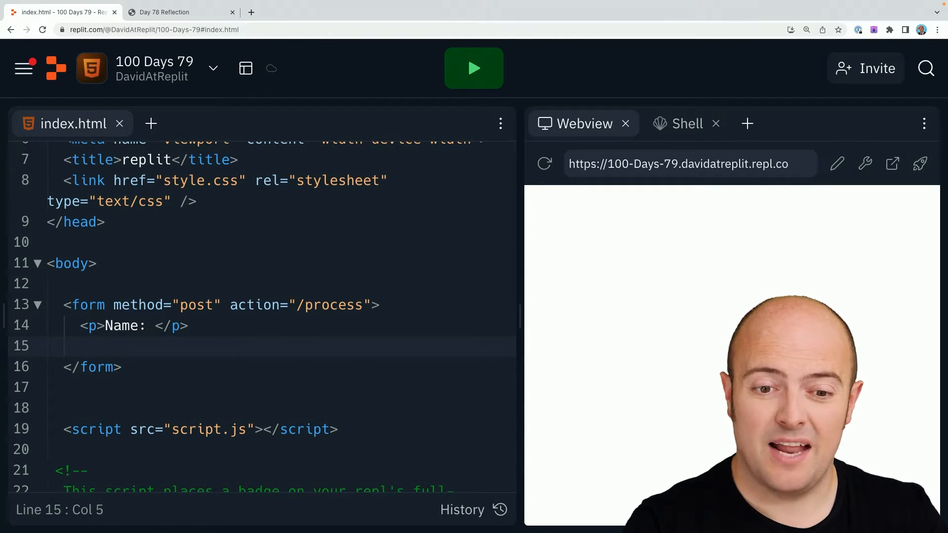
pyautogui.write('<inpu')
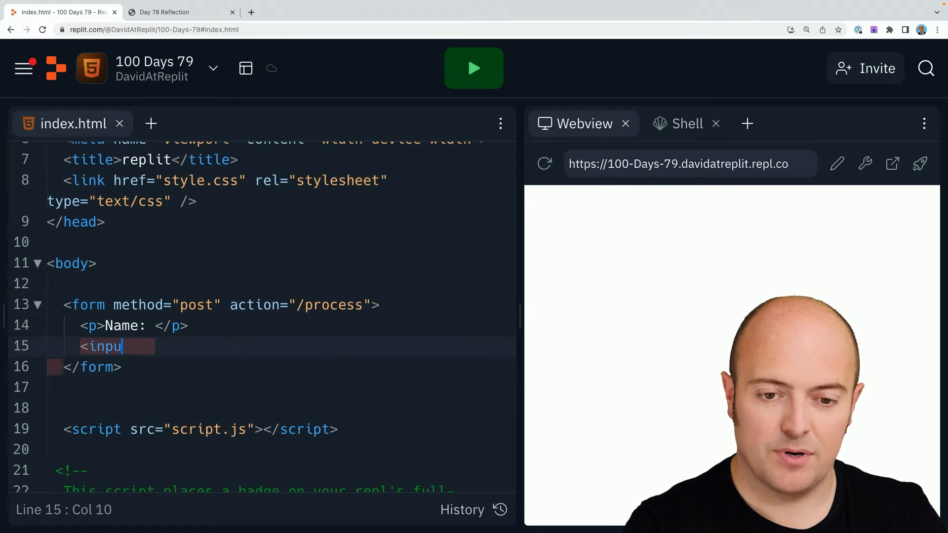
pyautogui.write('type')
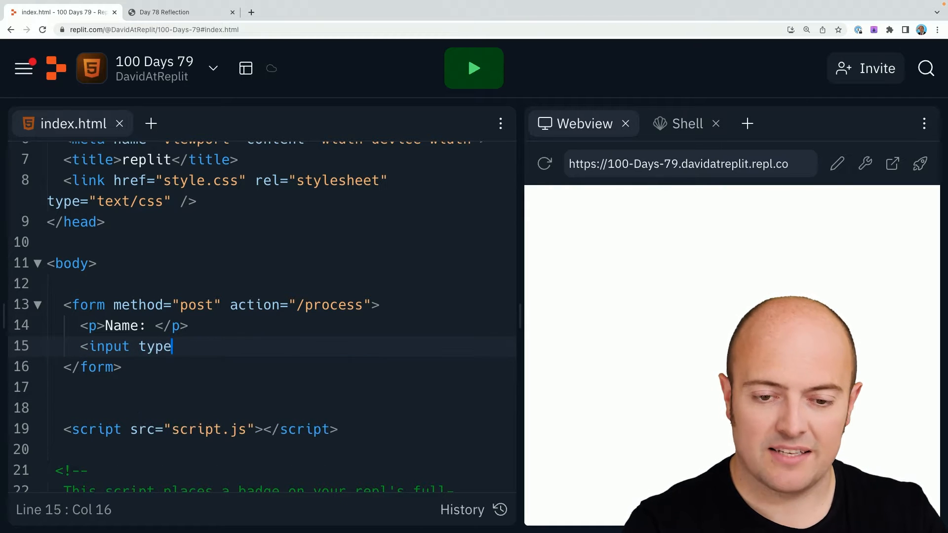
pyautogui.write('="')
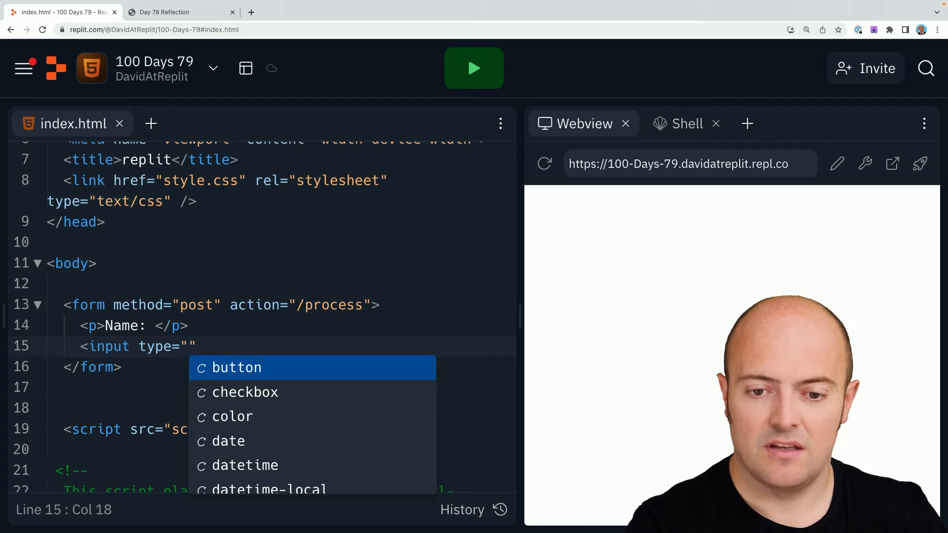
pyautogui.scroll(-3)
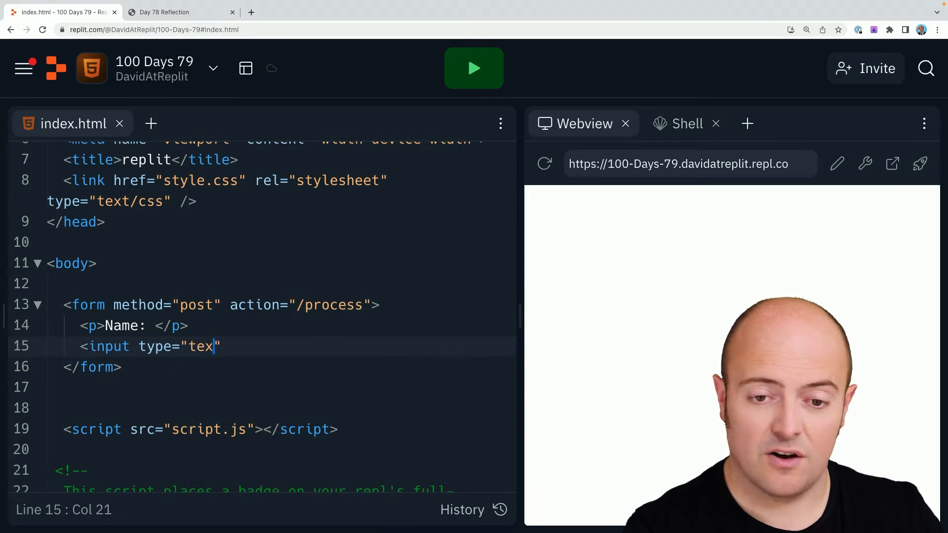
pyautogui.write('t"')
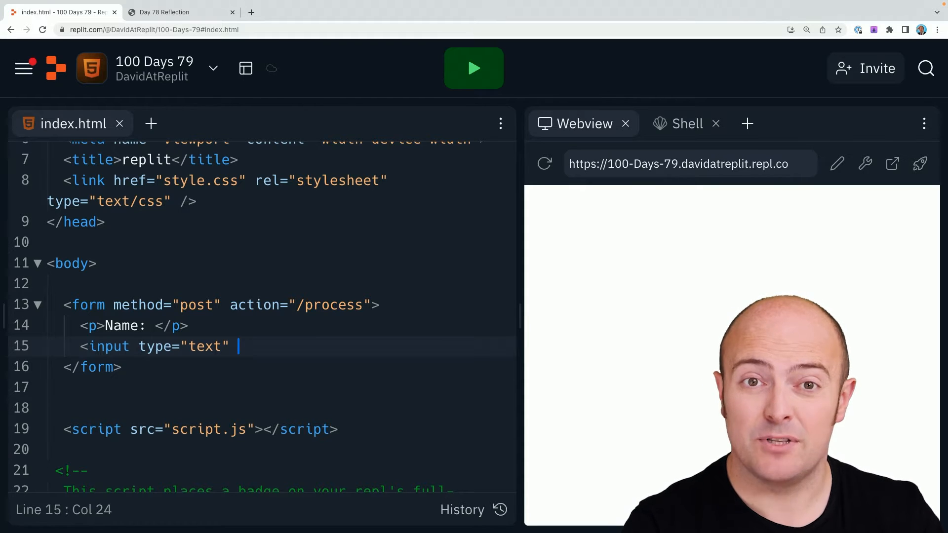
pyautogui.write('name=""')
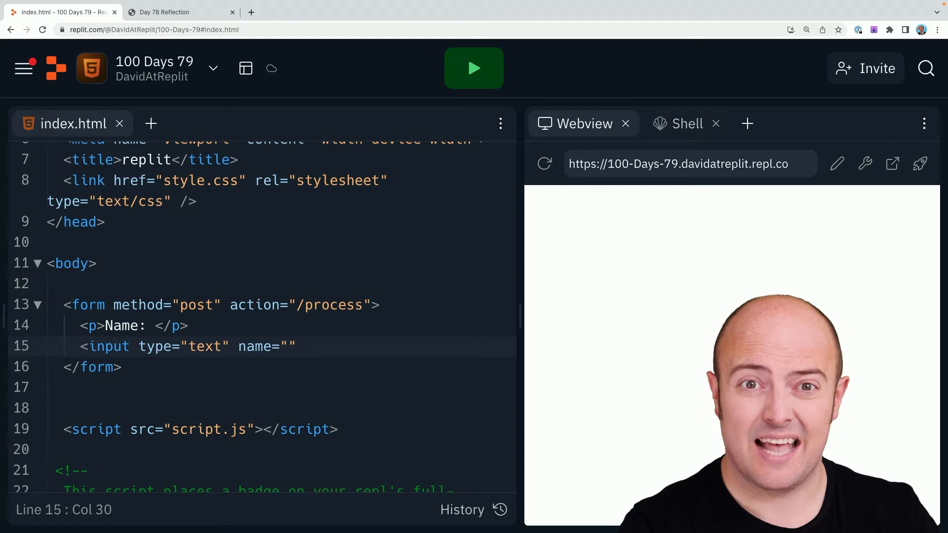
pyautogui.write('username>')
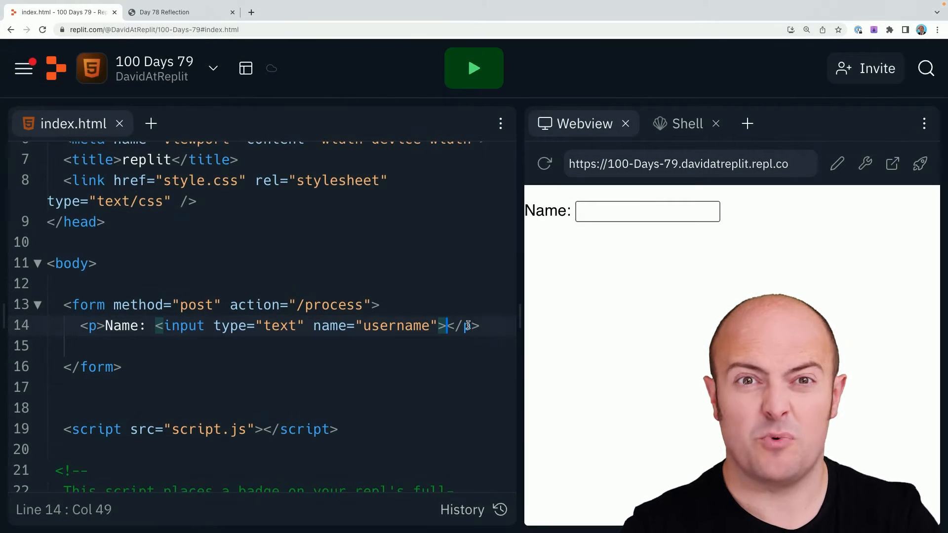
pyautogui.write('dsfsd')
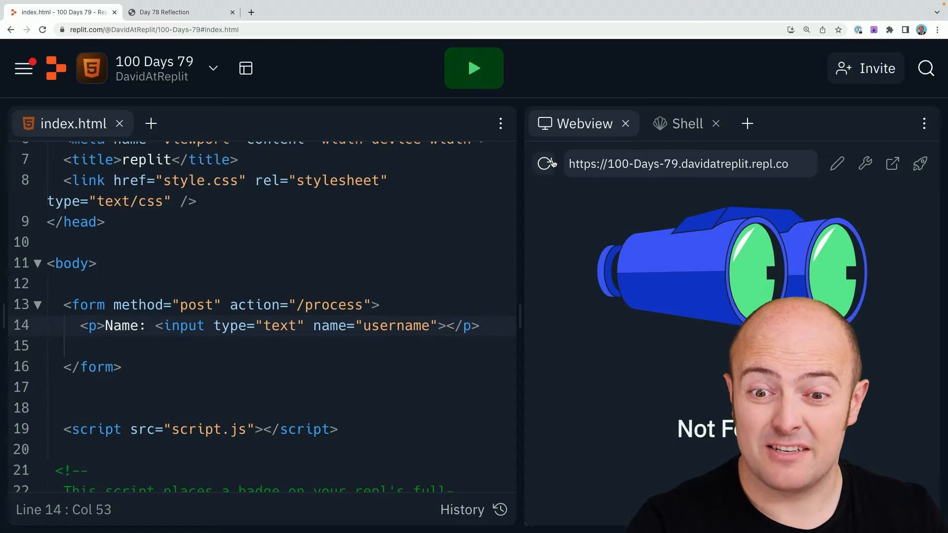
# - Reload the preview from the Not Found page back to the blank form
pyautogui.click(544, 163)
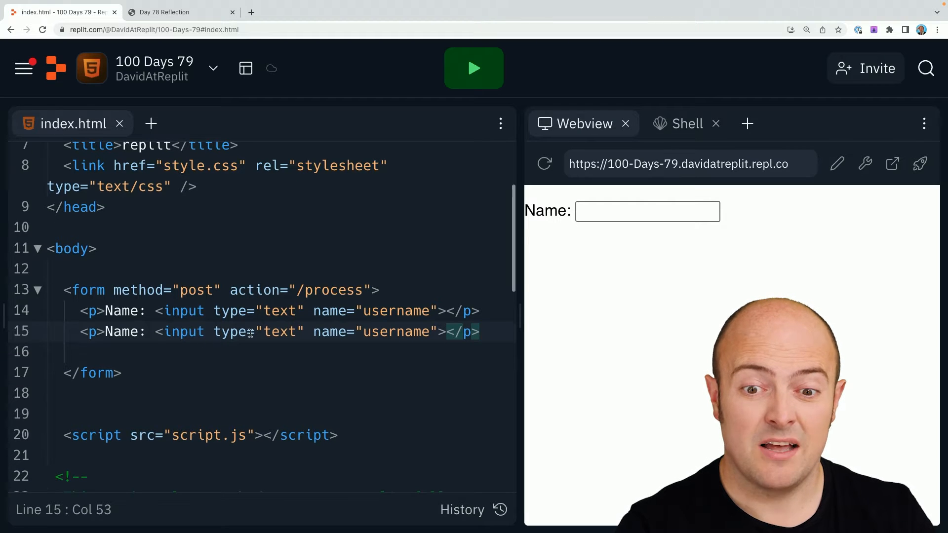
# - Turn the copied line into an Email: field of email type named email and try a test address
pyautogui.click(279, 332)
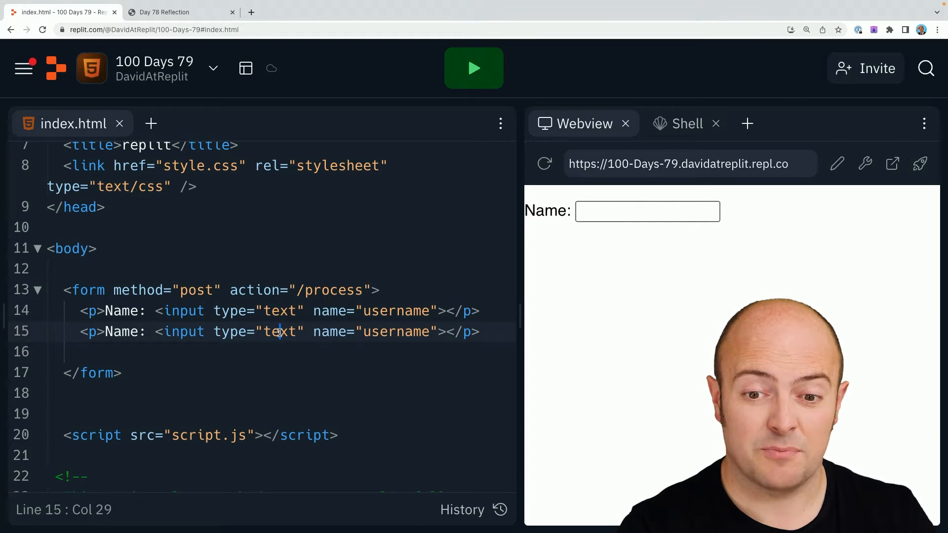
pyautogui.doubleClick(123, 332)
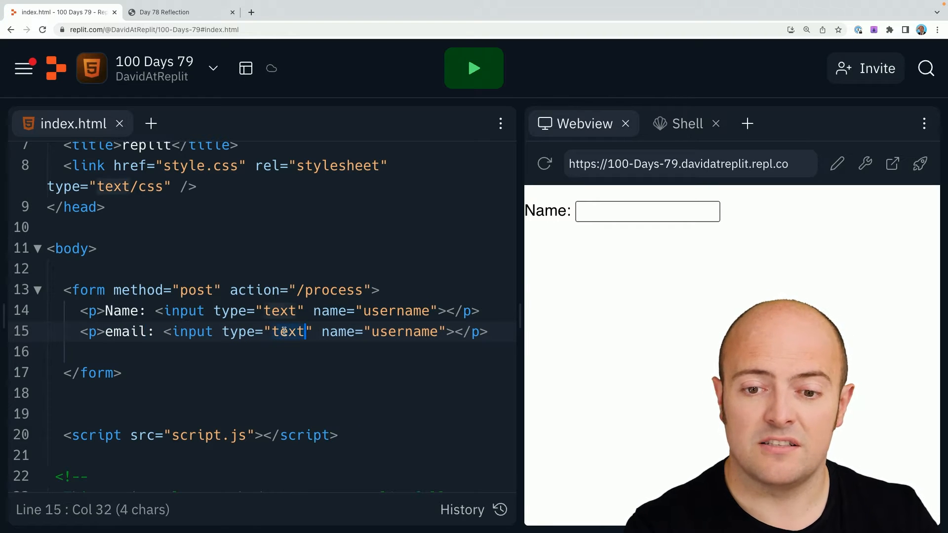
pyautogui.write('E')
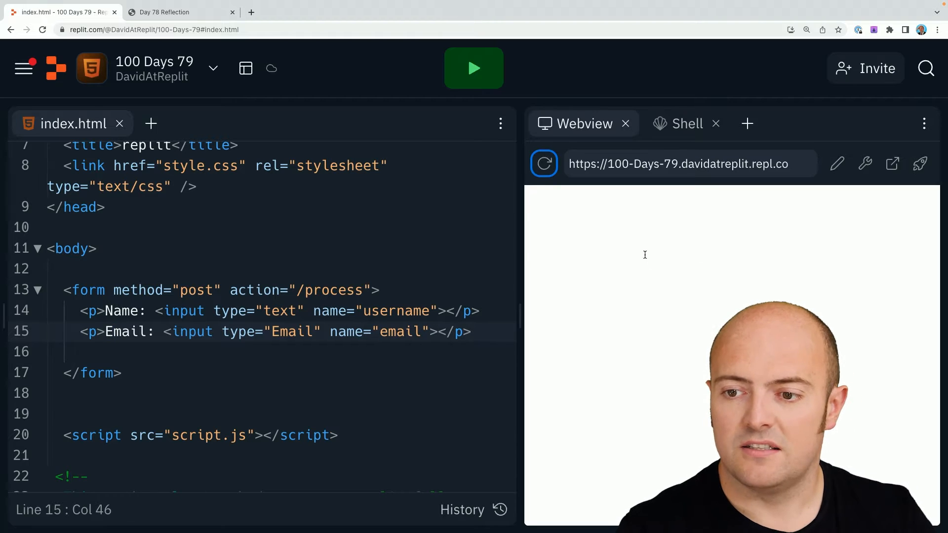
pyautogui.click(636, 248)
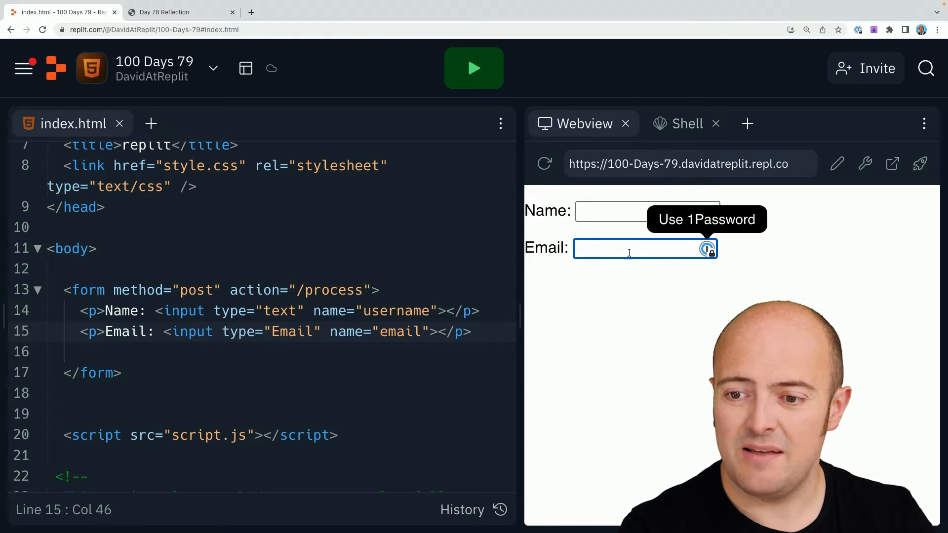
pyautogui.write('dfsdfs@fdgsfd.c')
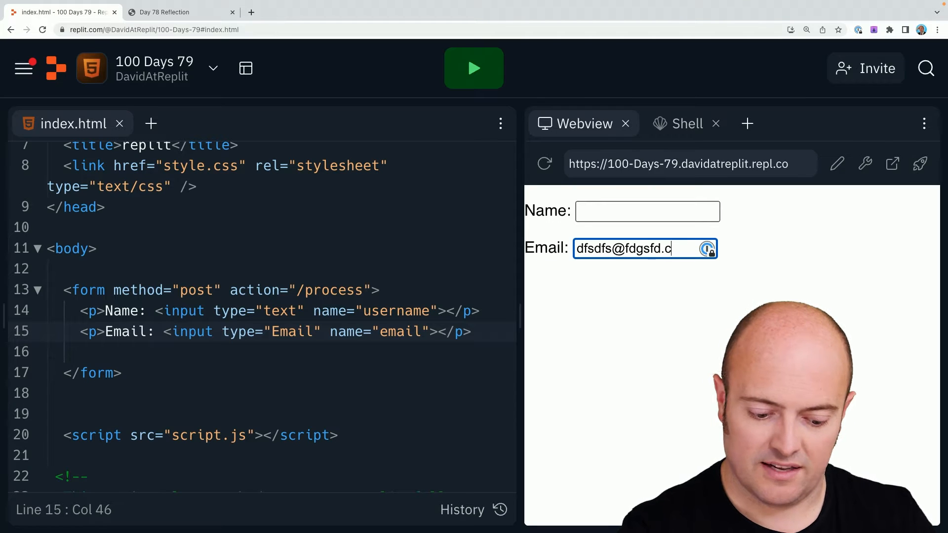
pyautogui.write('om')
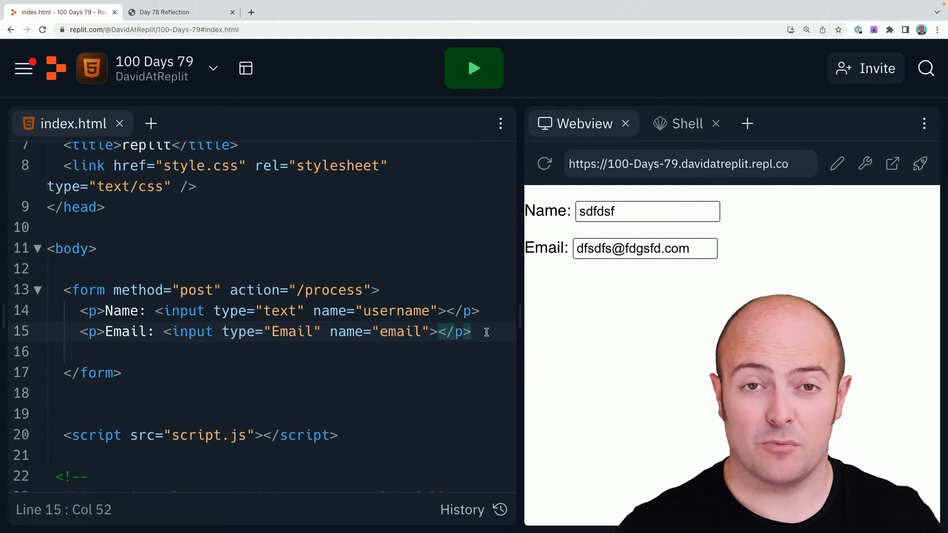
pyautogui.write('<')
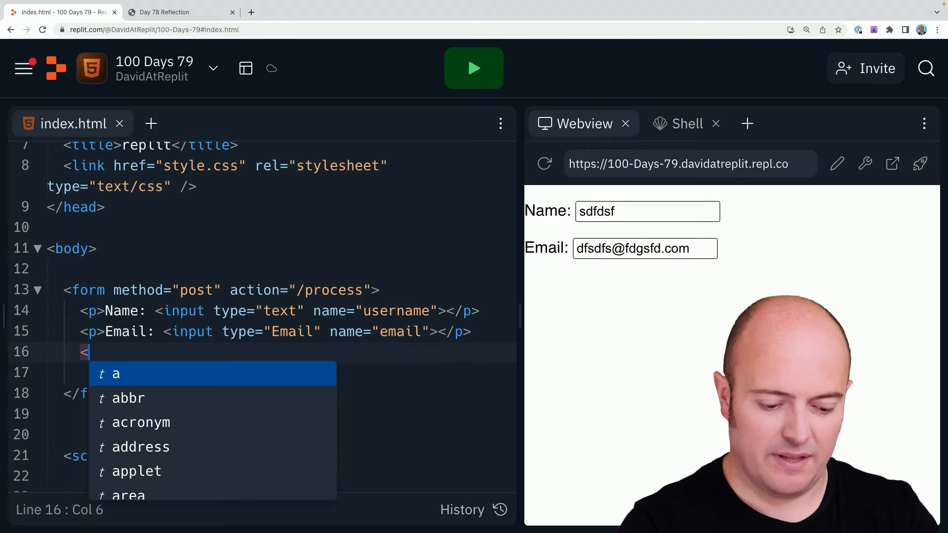
# - Add a hidden input named userID with value 232 and reload the preview
pyautogui.write('input')
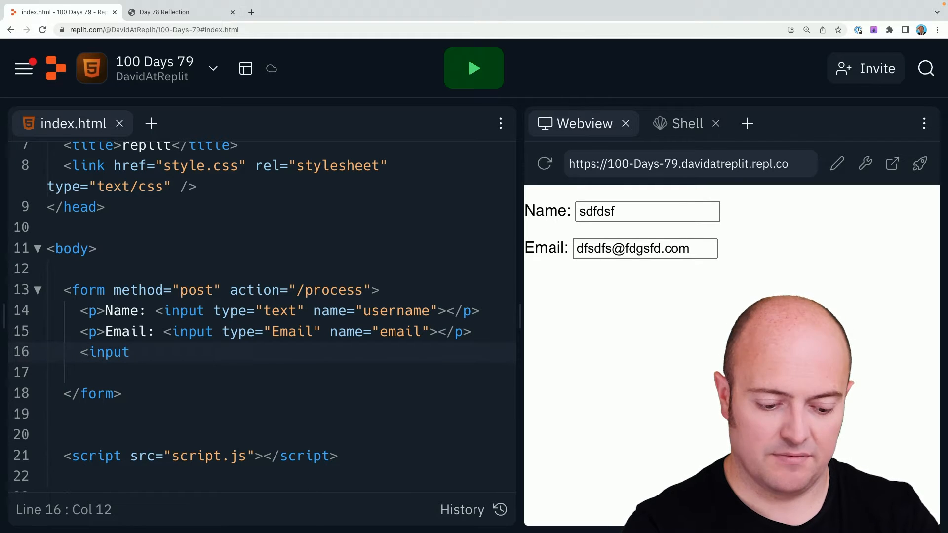
pyautogui.write('type="hidden" name="userID" va')
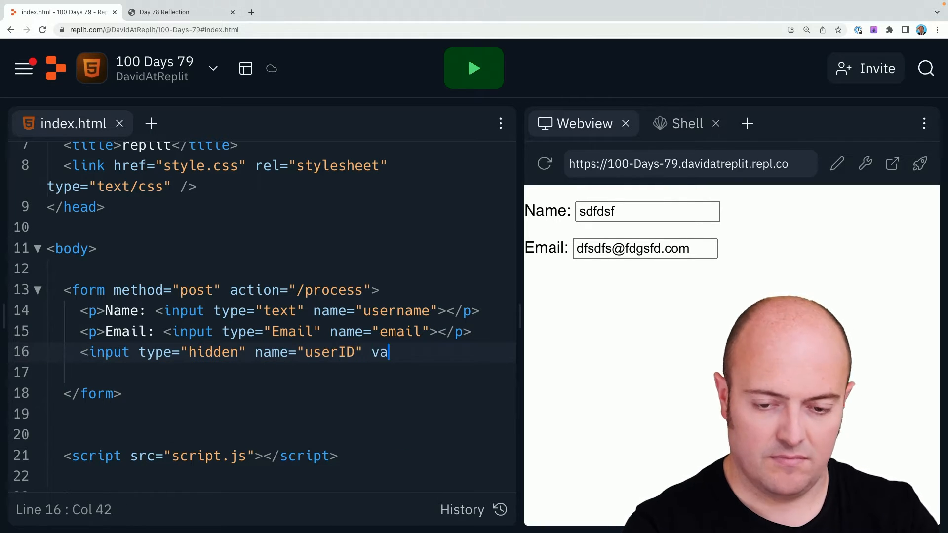
pyautogui.write('lue="">')
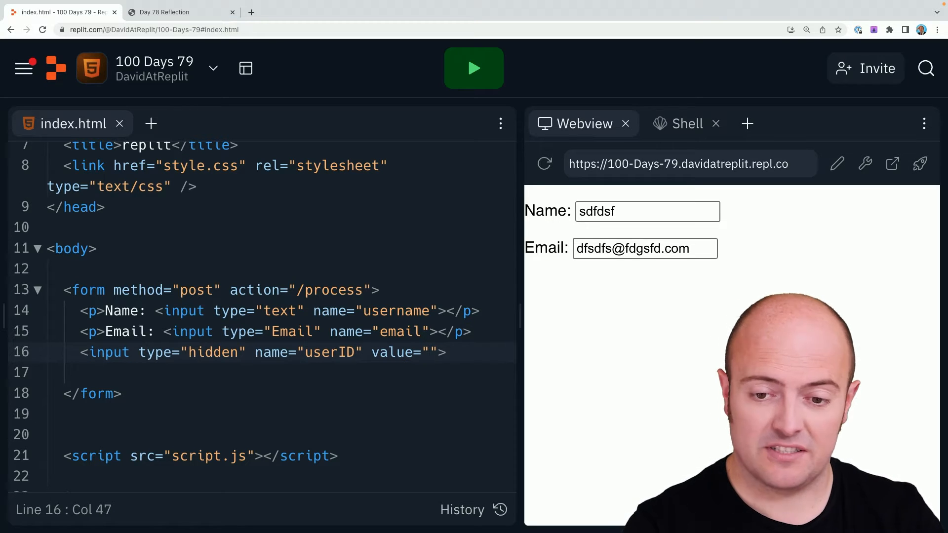
pyautogui.write('232')
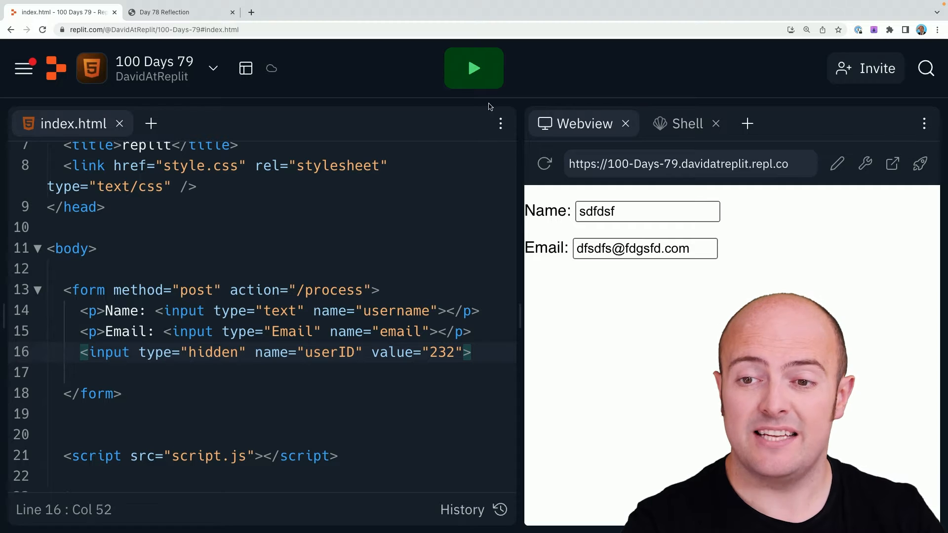
pyautogui.click(544, 164)
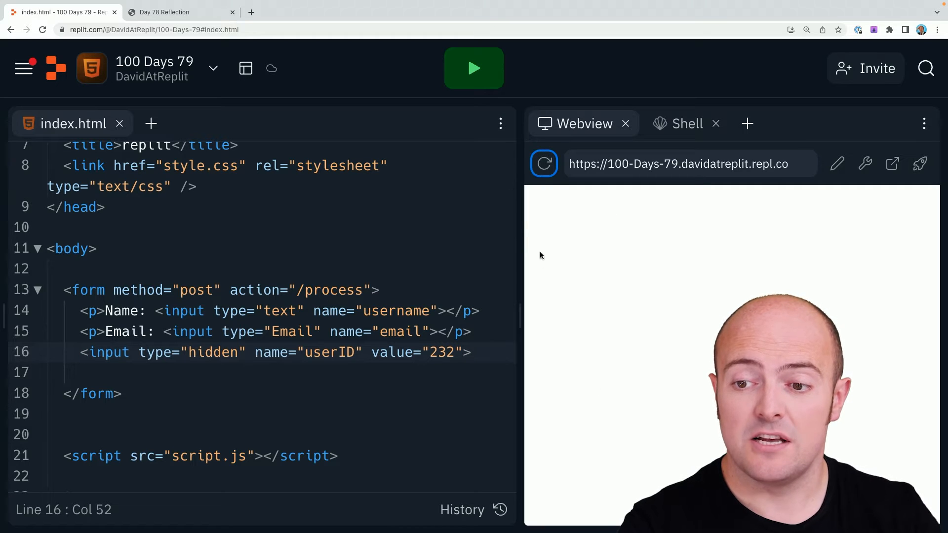
pyautogui.click(543, 163)
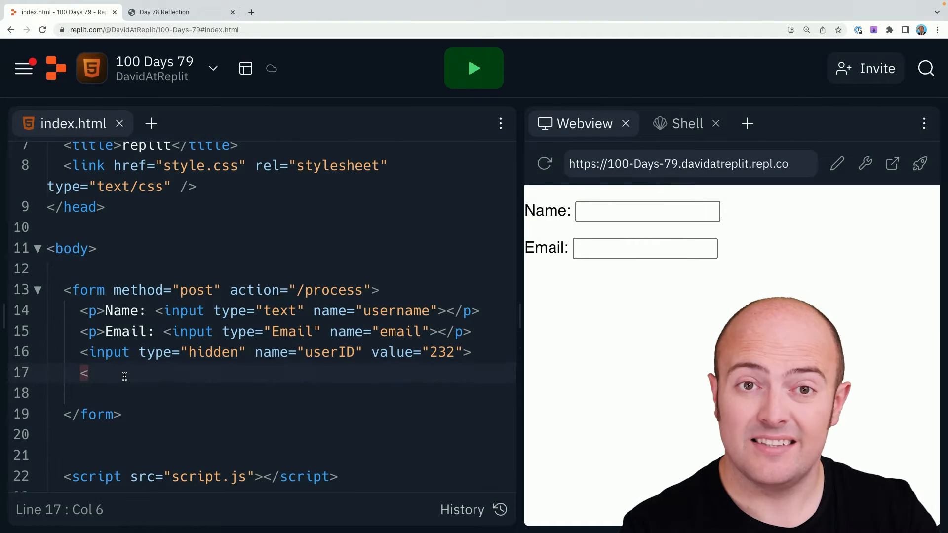
# - Add a Save Data submit button and show it in the preview
pyautogui.write('button type="')
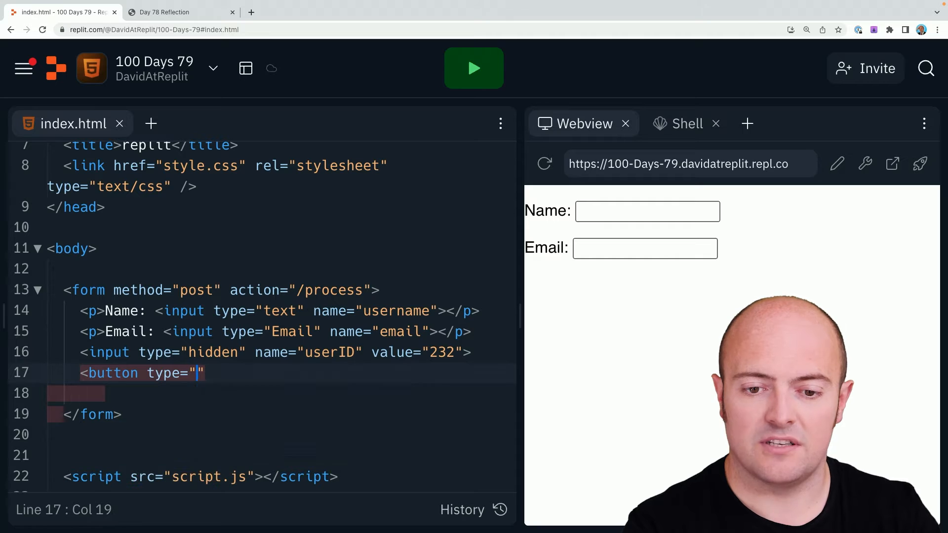
pyautogui.write('"')
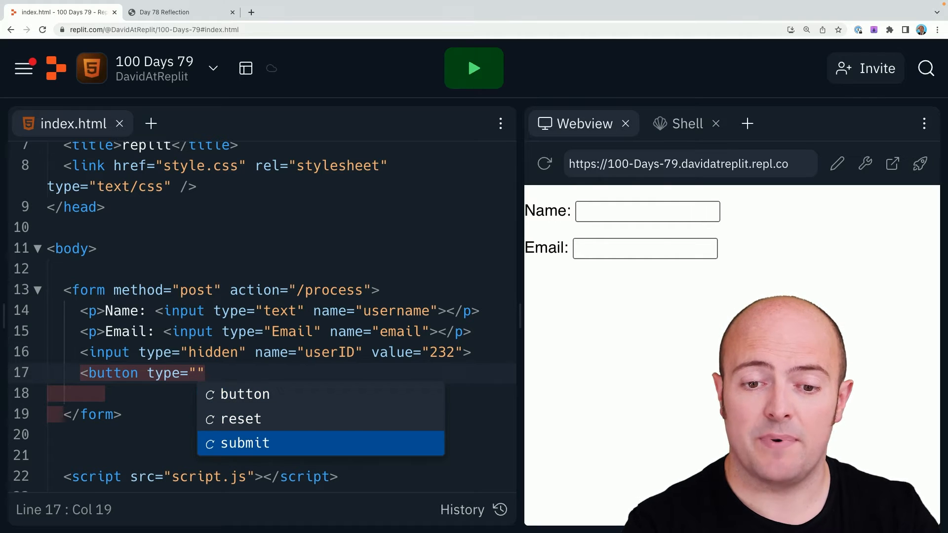
pyautogui.click(244, 444)
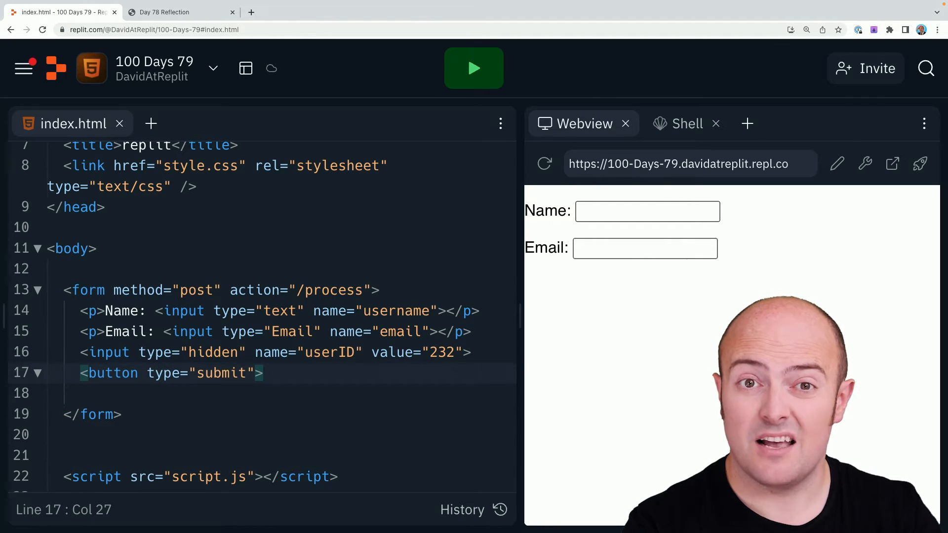
pyautogui.write('Save Data</button>')
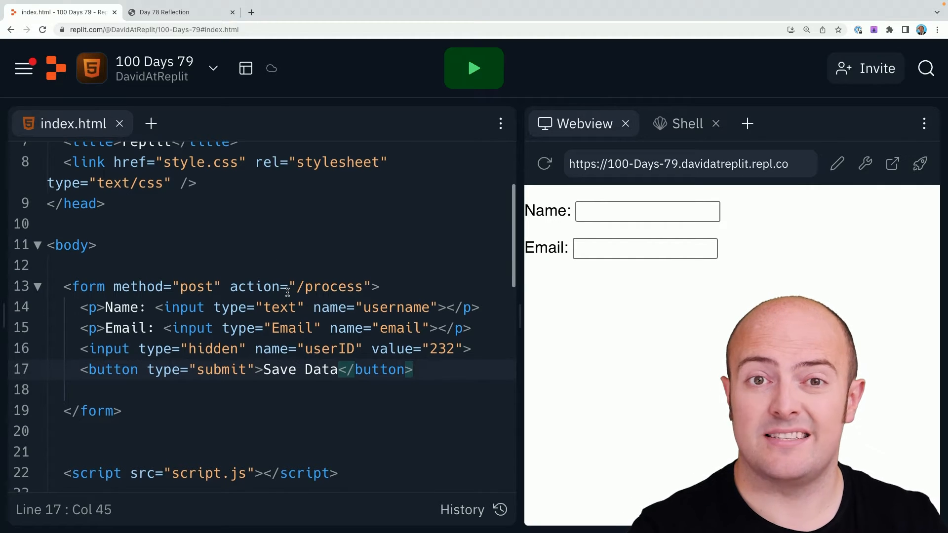
pyautogui.click(543, 164)
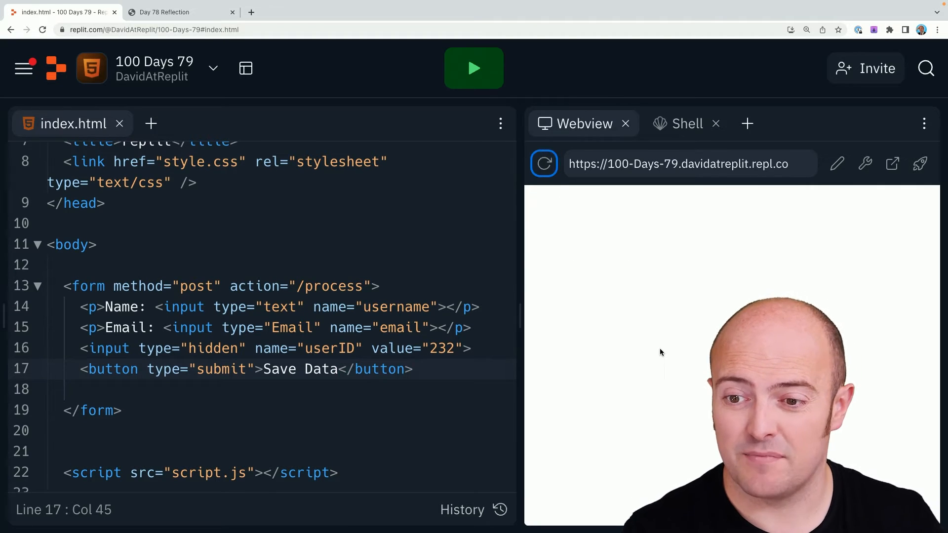
pyautogui.click(543, 164)
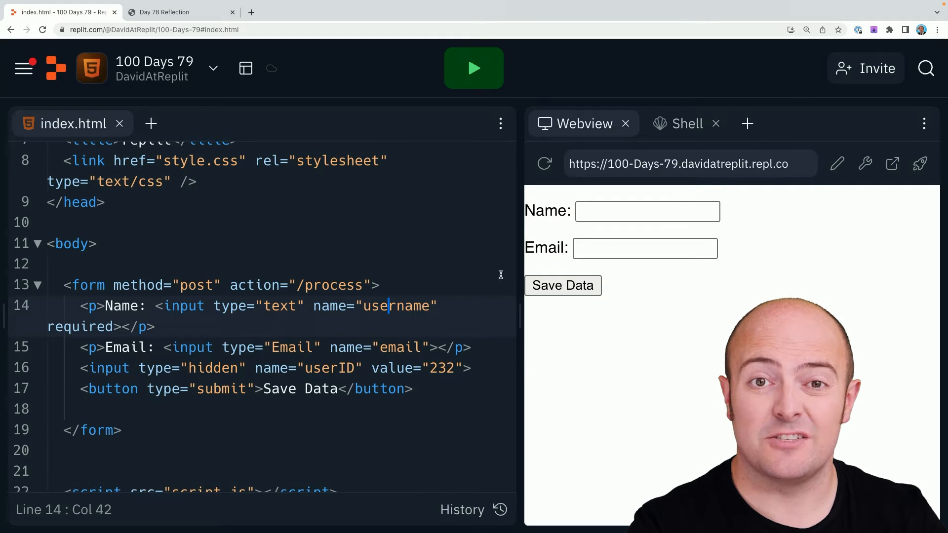
# - Reload the preview and check that submitting with a required field empty is refused
pyautogui.click(544, 164)
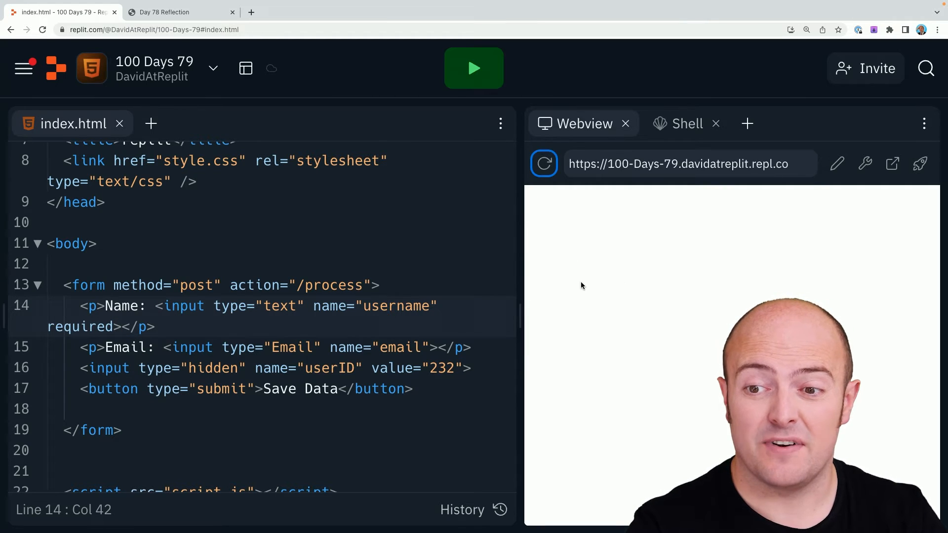
pyautogui.click(562, 284)
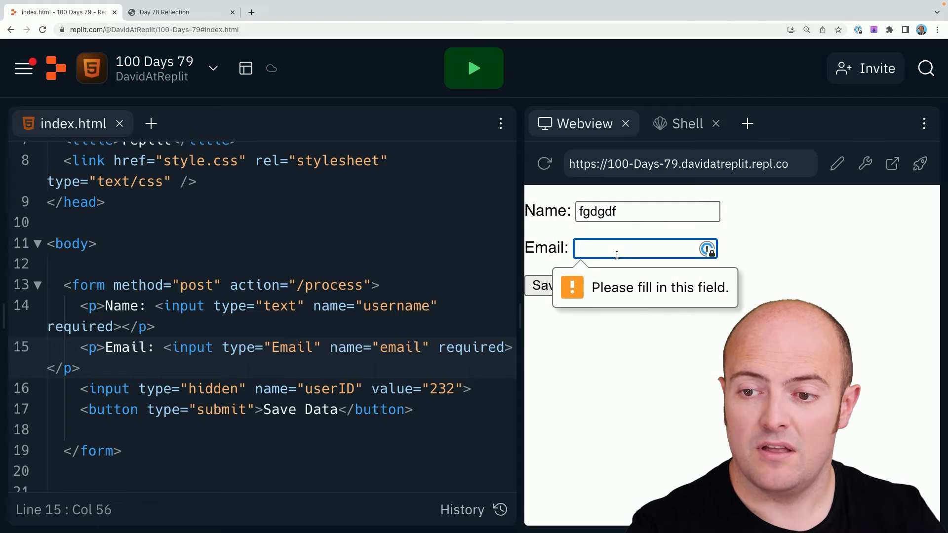
pyautogui.write('fgdfgd')
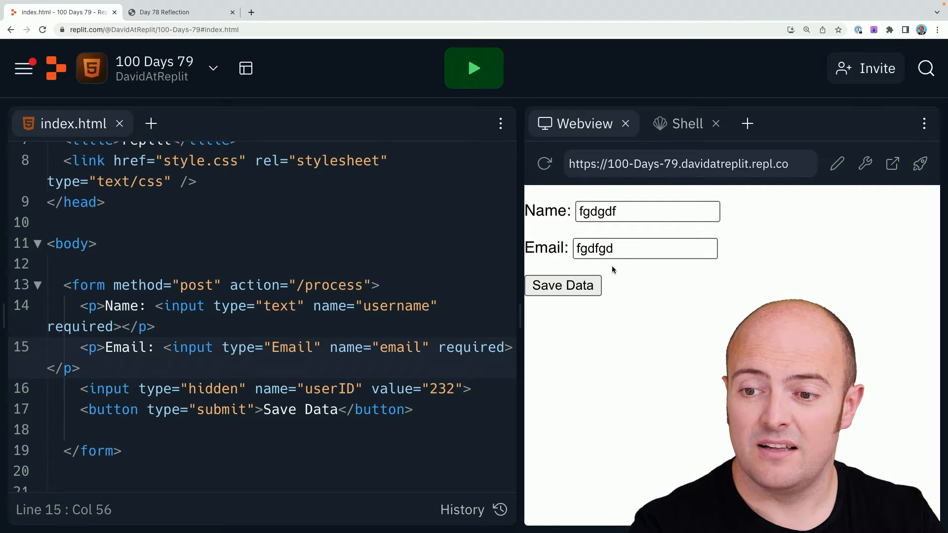
pyautogui.click(562, 285)
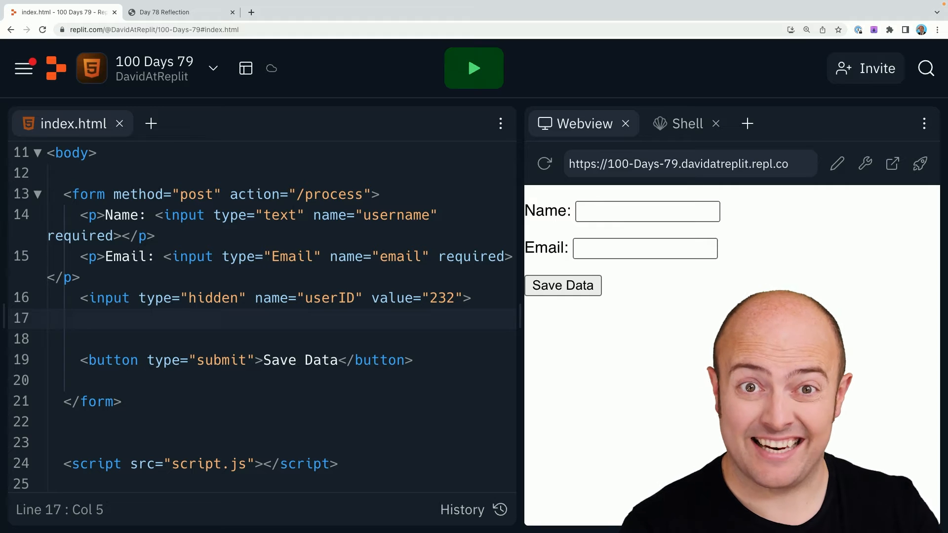
# - Add a select named baldies with options David, Jean Luc Picard and Yul Brynner
pyautogui.write('<')
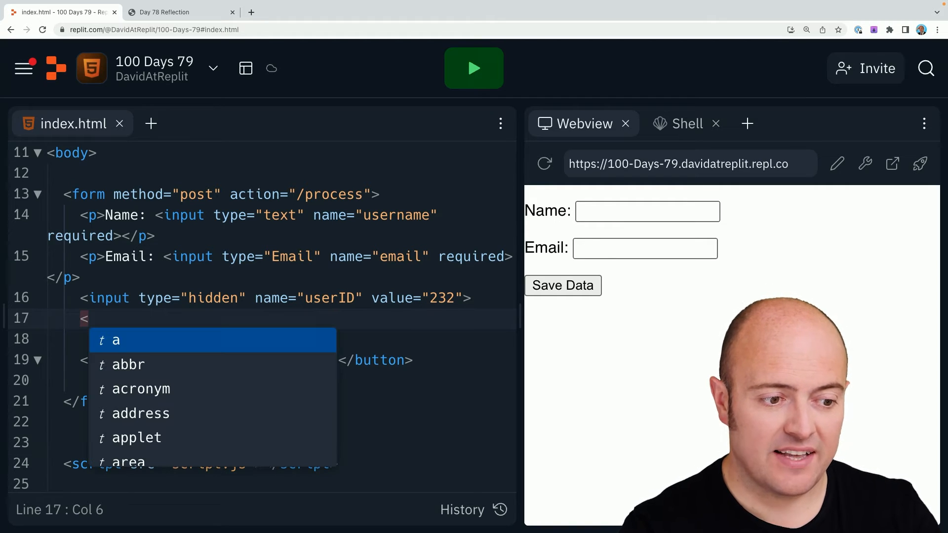
pyautogui.write('select name="baldies">')
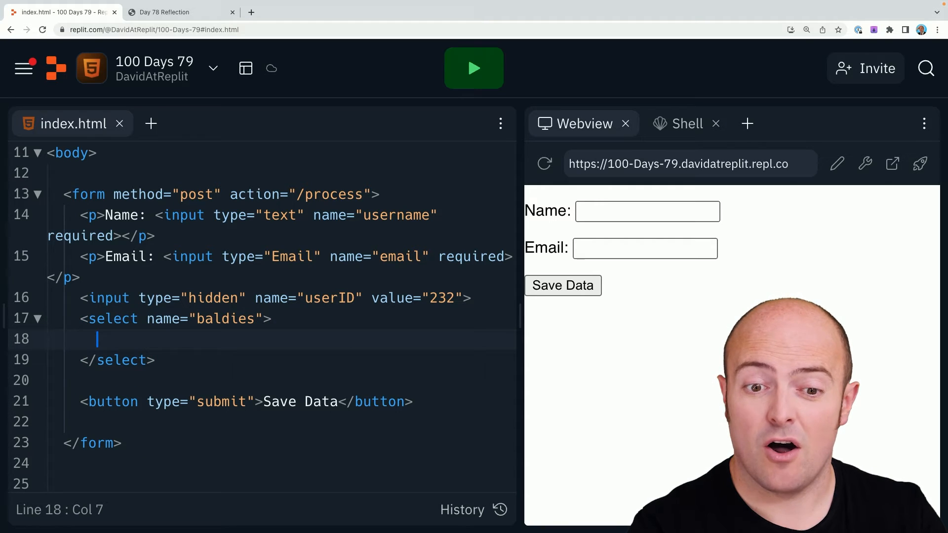
pyautogui.write('<op')
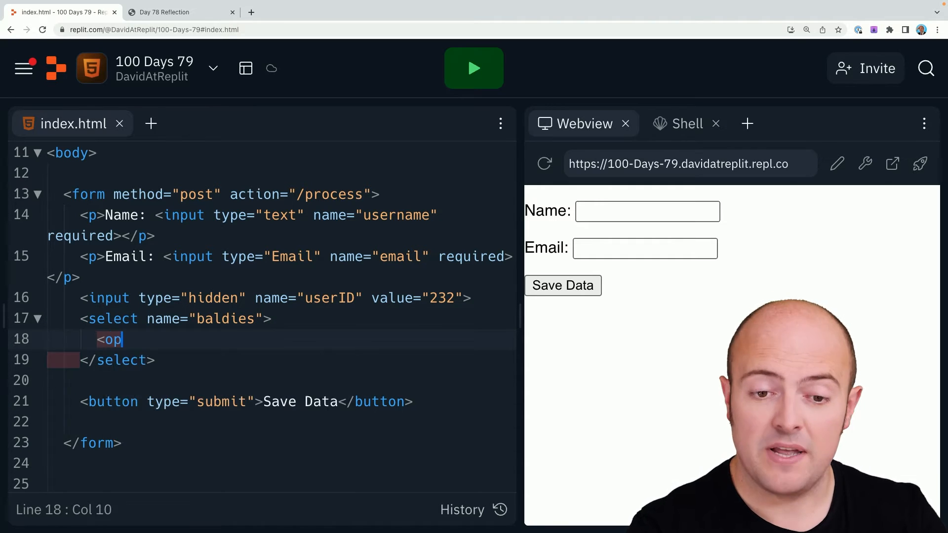
pyautogui.write('tion>David</option>')
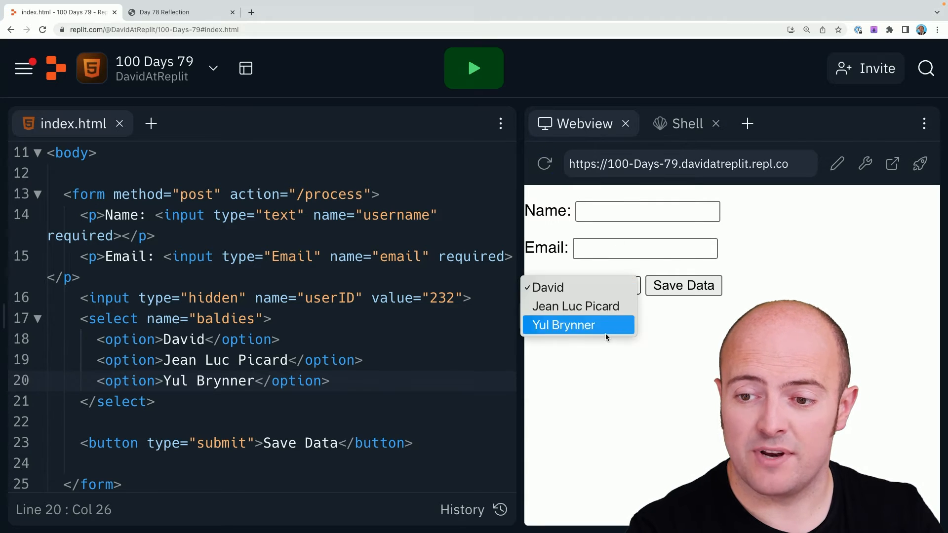
pyautogui.click(543, 287)
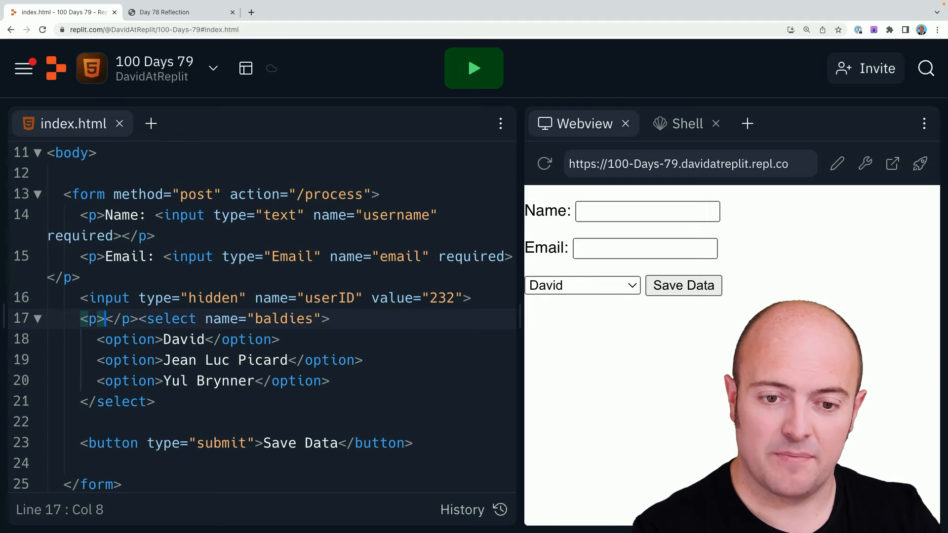
# - Open the Fave baldie dropdown in the preview and pick one of its options
pyautogui.click(581, 285)
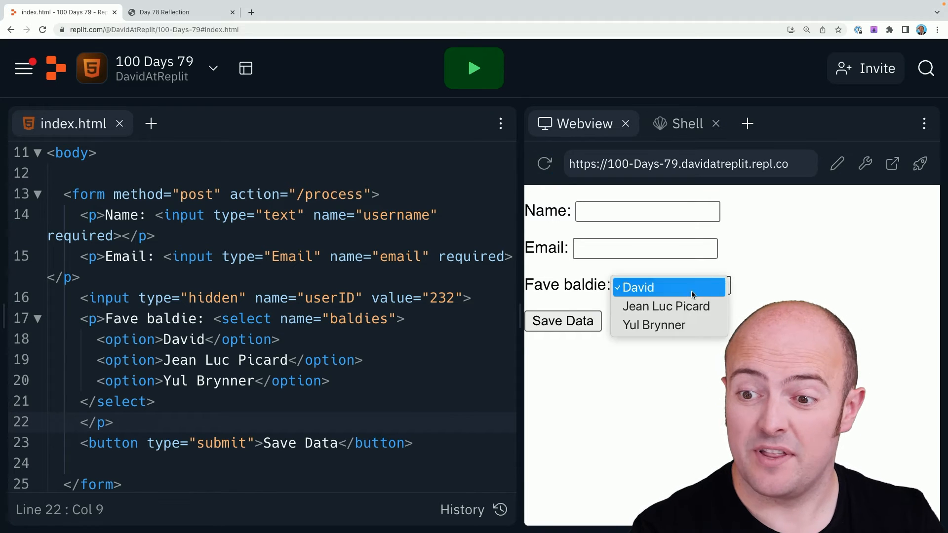
pyautogui.click(667, 286)
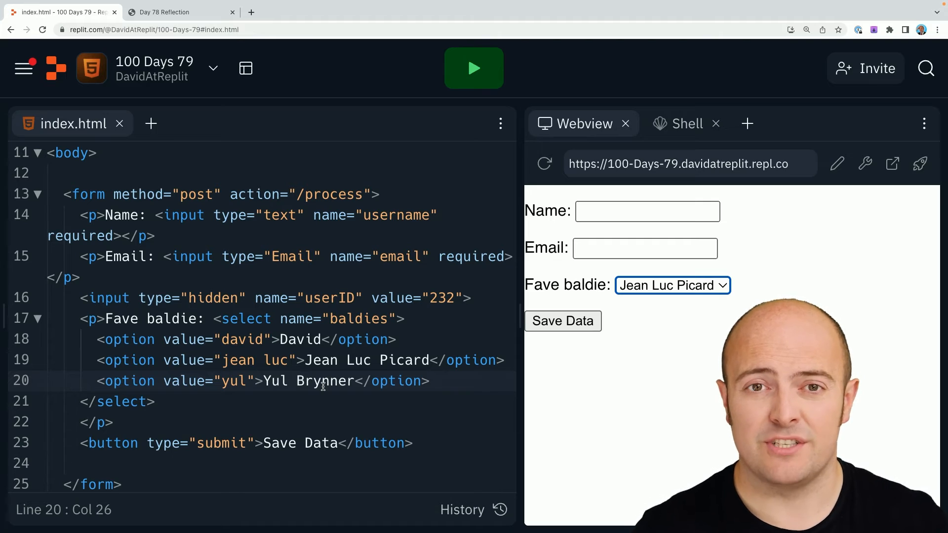
pyautogui.scroll(3)
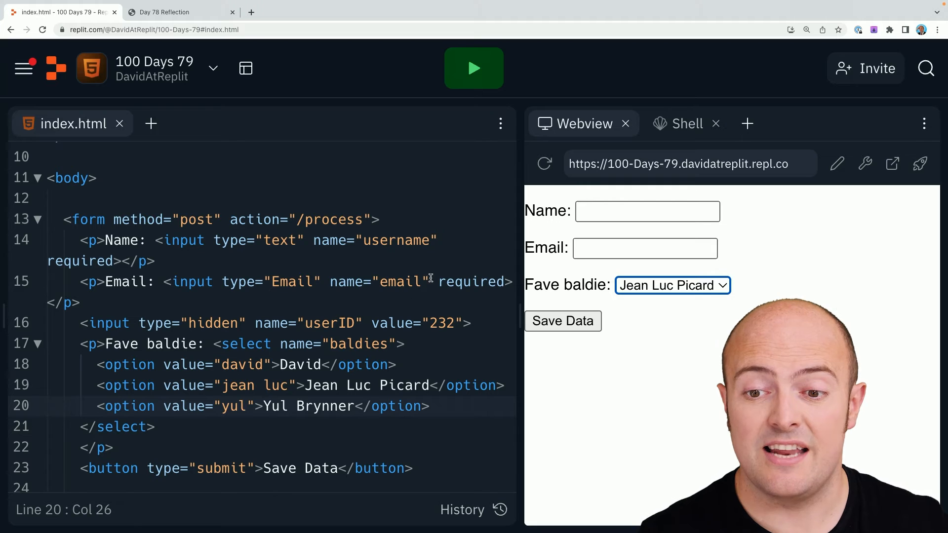
pyautogui.doubleClick(349, 282)
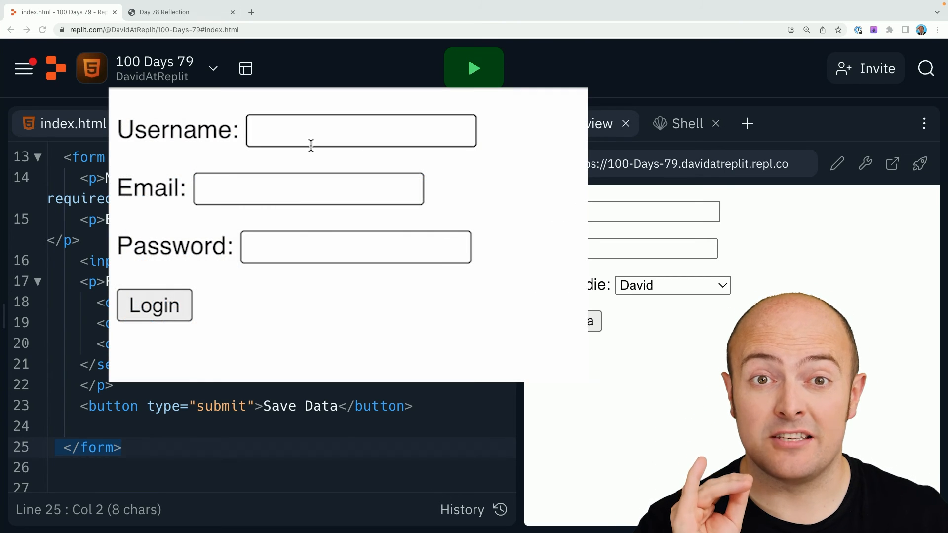
pyautogui.click(154, 306)
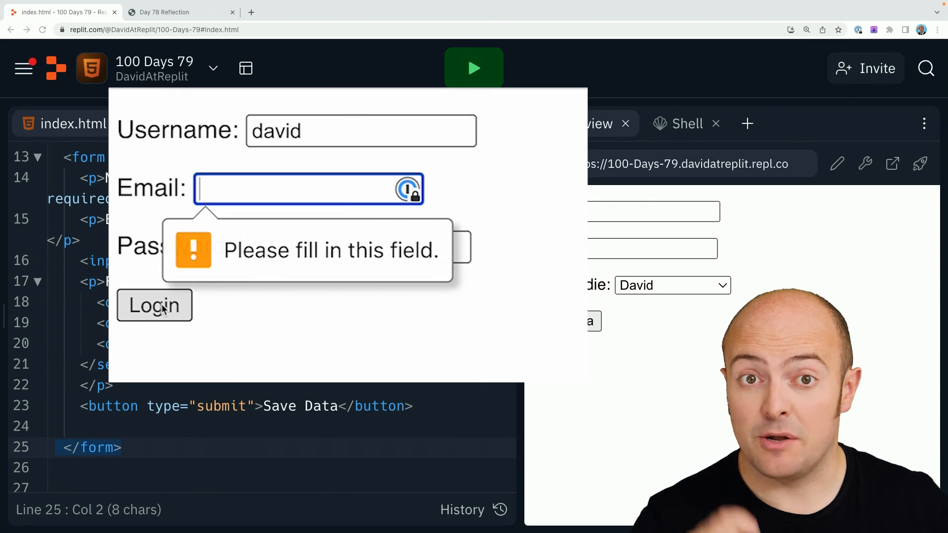
pyautogui.write('no')
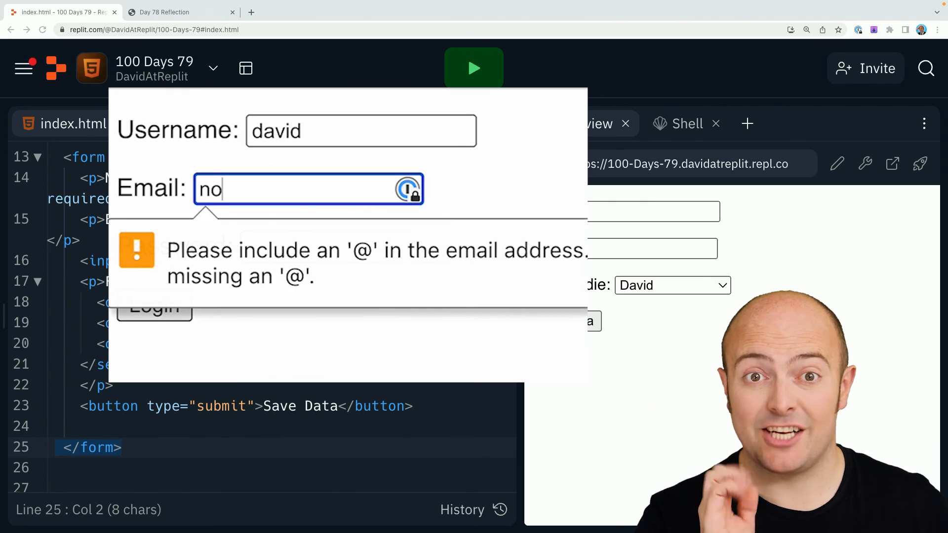
pyautogui.write('@')
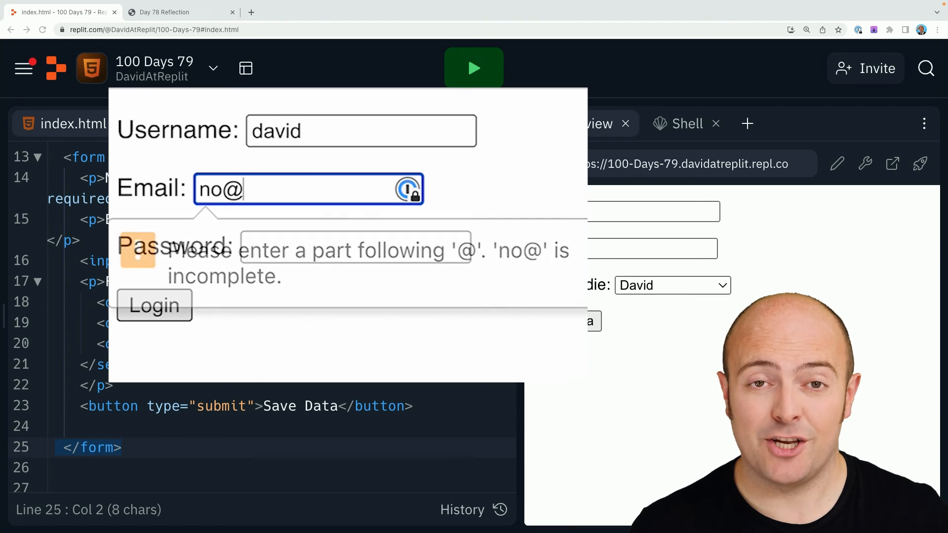
pyautogui.write('okaythen')
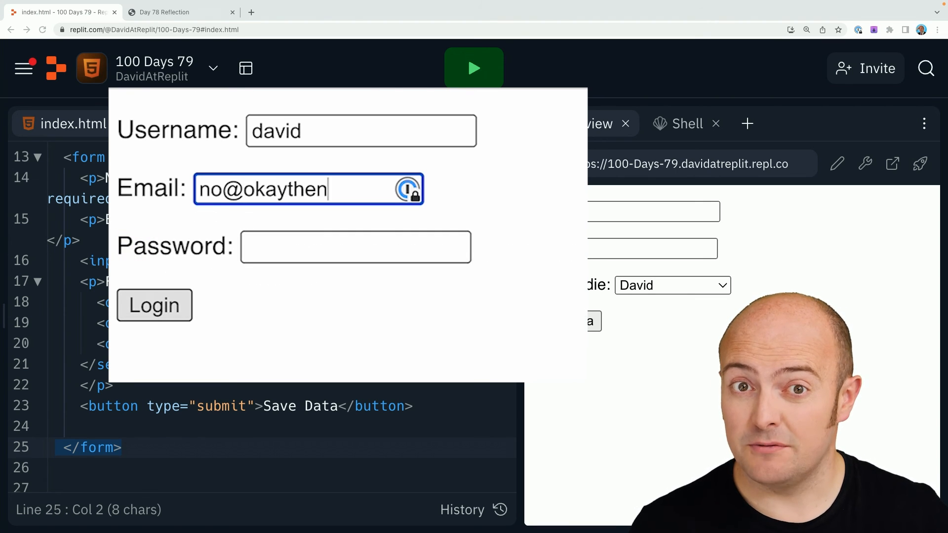
pyautogui.click(154, 305)
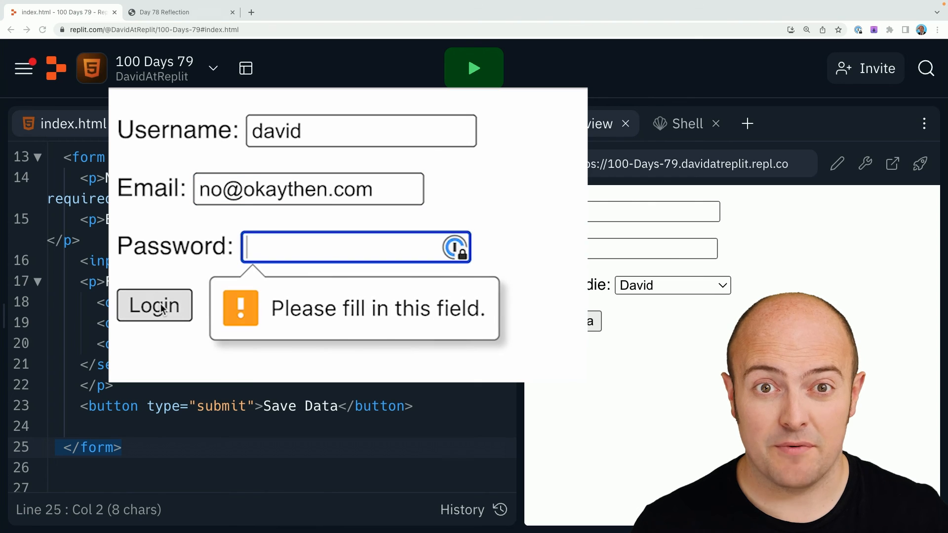